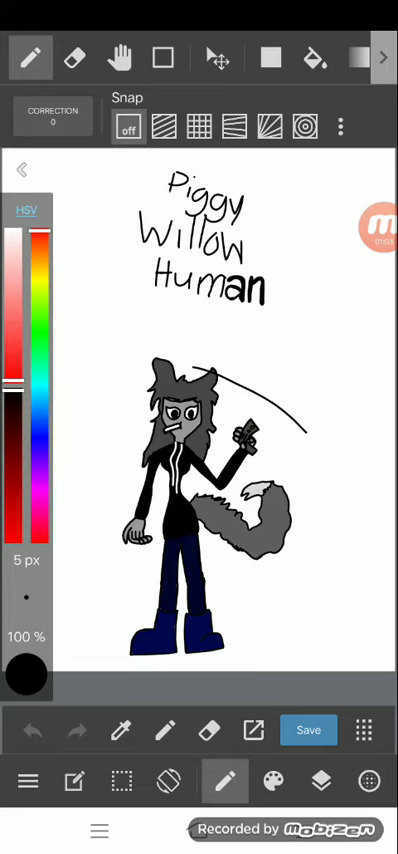
Undo the last stroke, zoom to the face and fill the eye and teeth white with Pen and Bucket
left_click(32, 730)
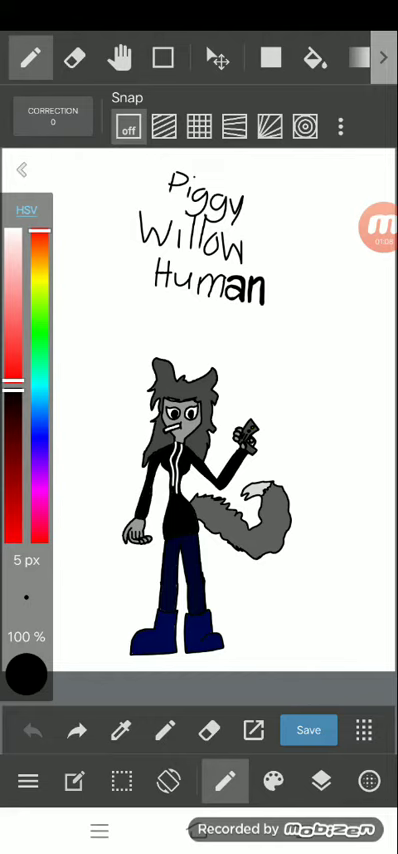
left_click_drag(316, 676, 378, 608)
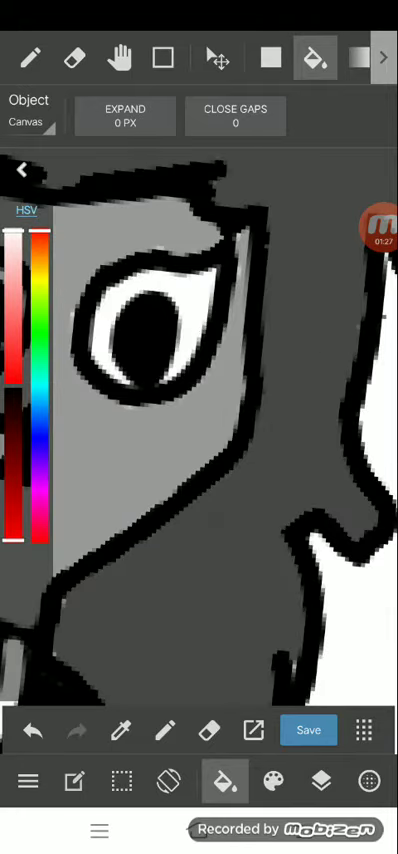
left_click(30, 58)
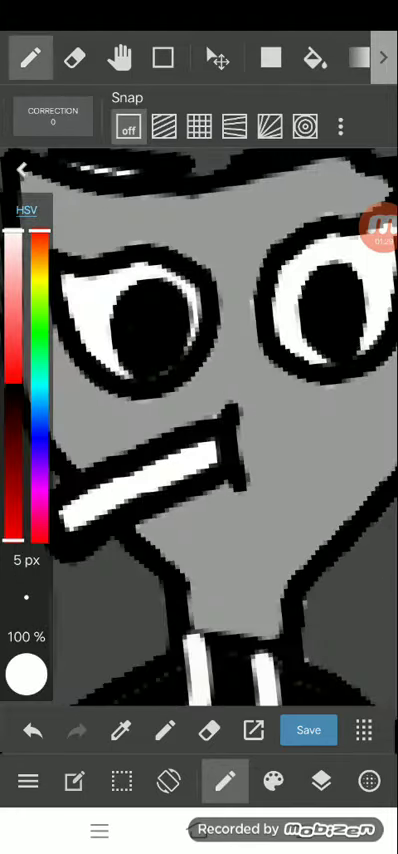
left_click(316, 56)
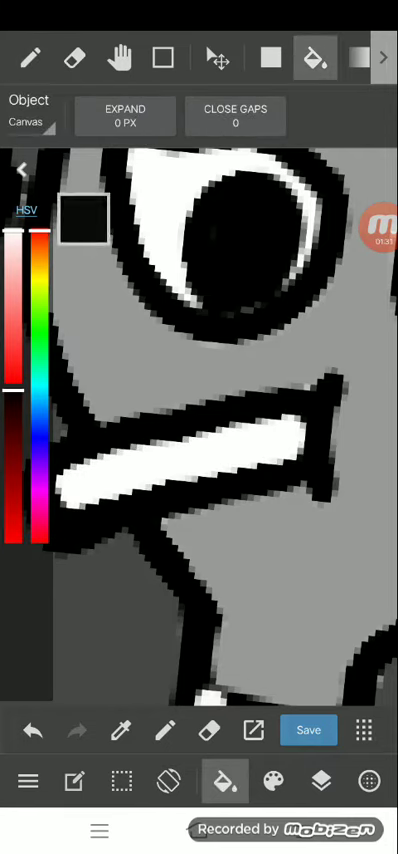